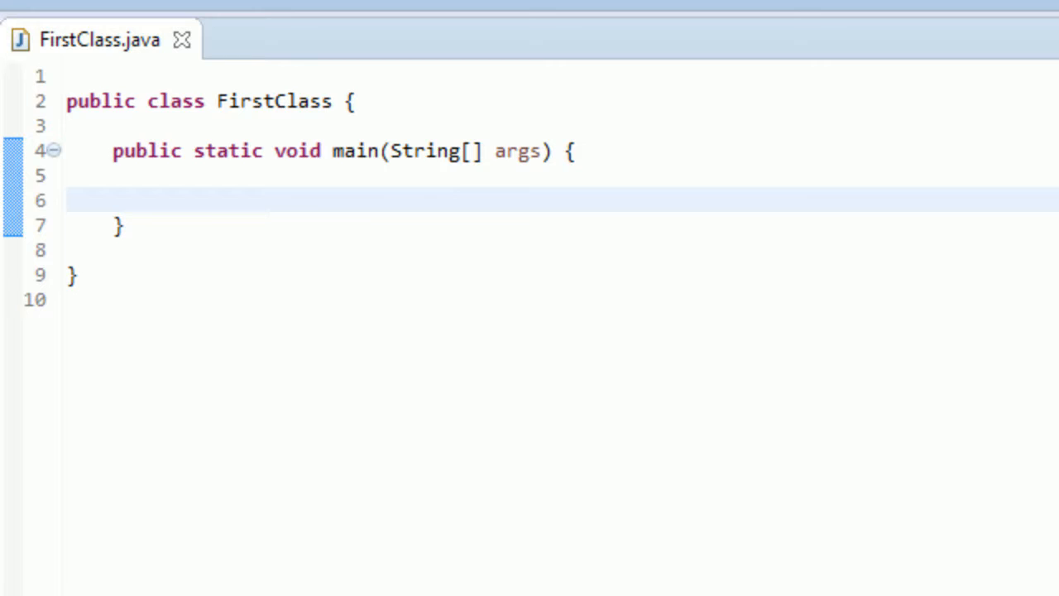
Step: Declare int brendan = 4; on the empty line inside main
{"action": "left_click", "coordinate": [160, 200]}
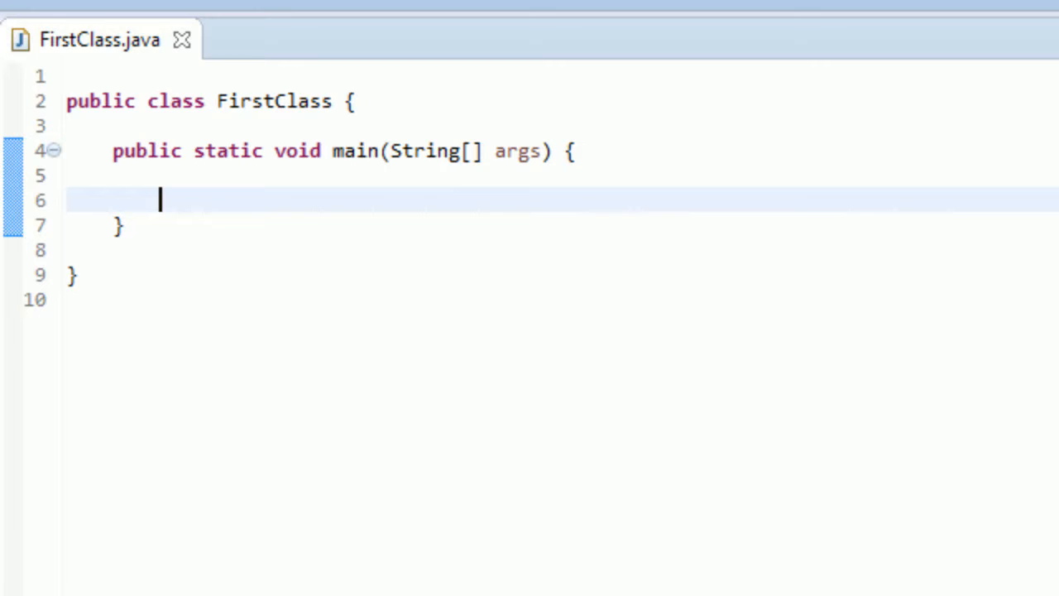
{"action": "type", "text": "i"}
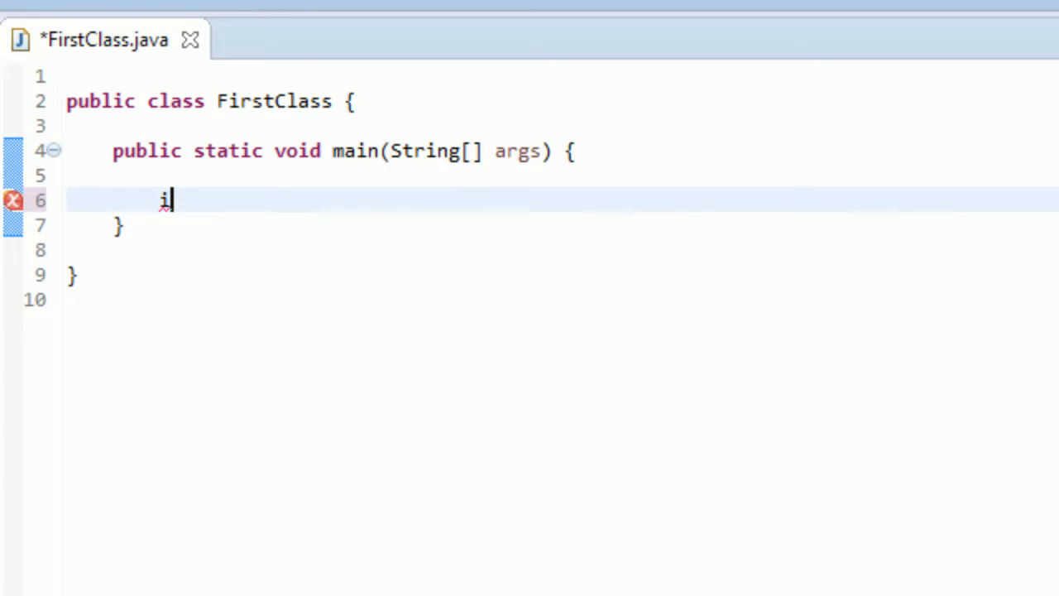
{"action": "type", "text": "nt"}
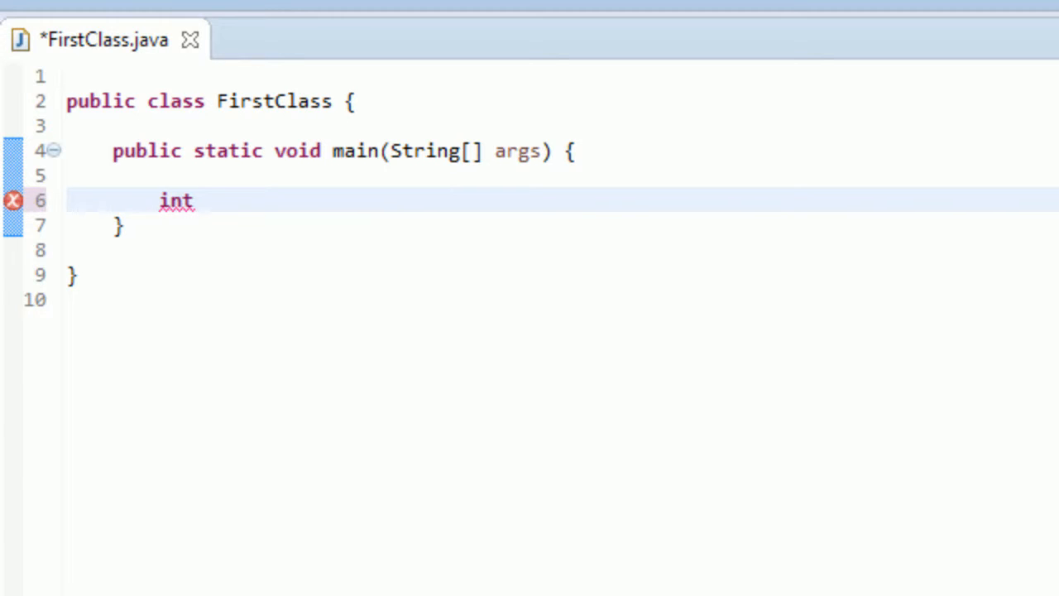
{"action": "type", "text": "brenda"}
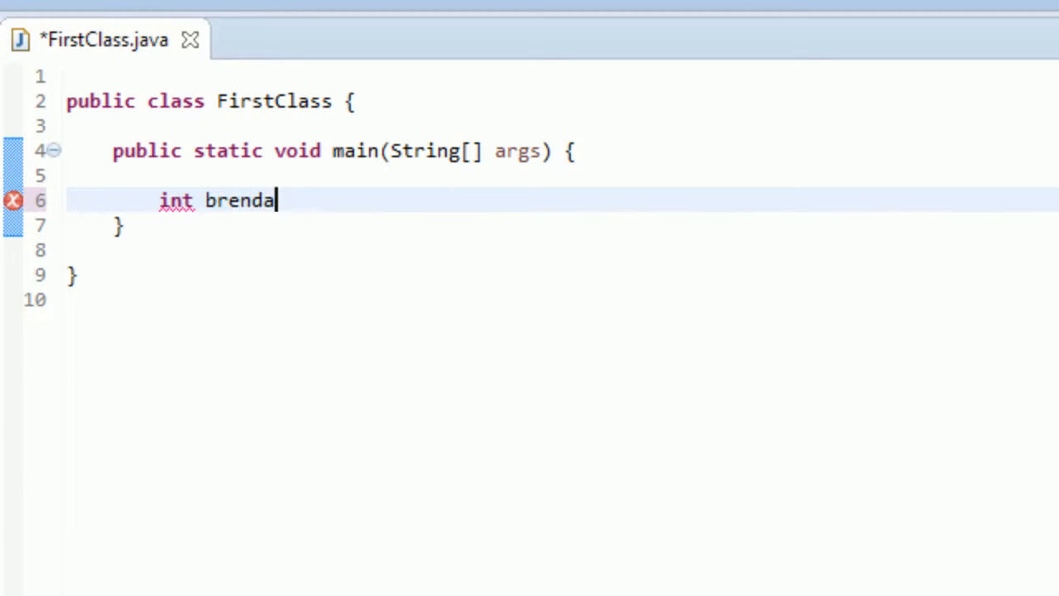
{"action": "type", "text": "n ="}
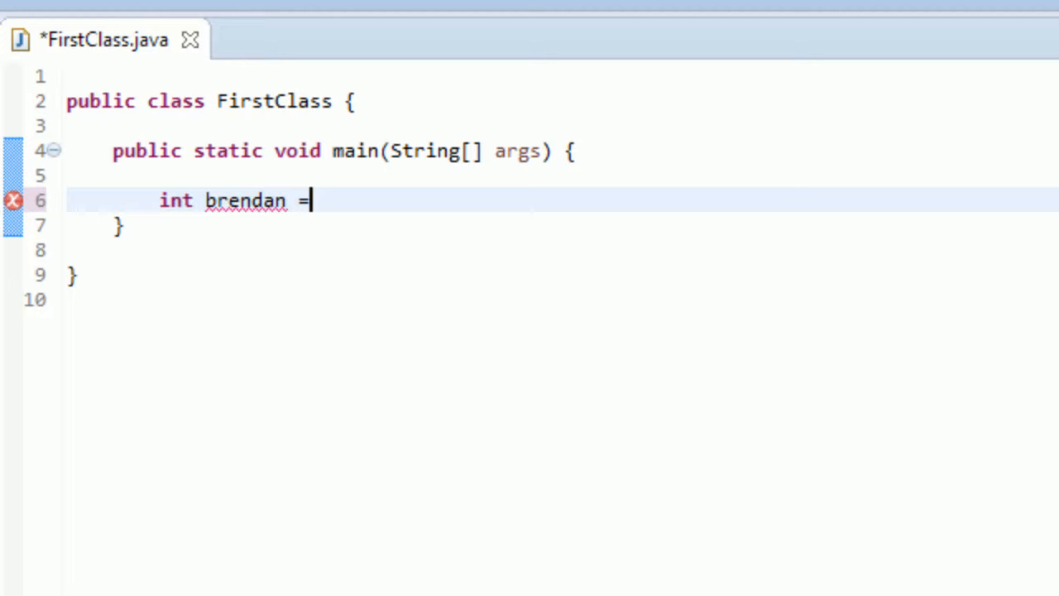
{"action": "type", "text": "4;"}
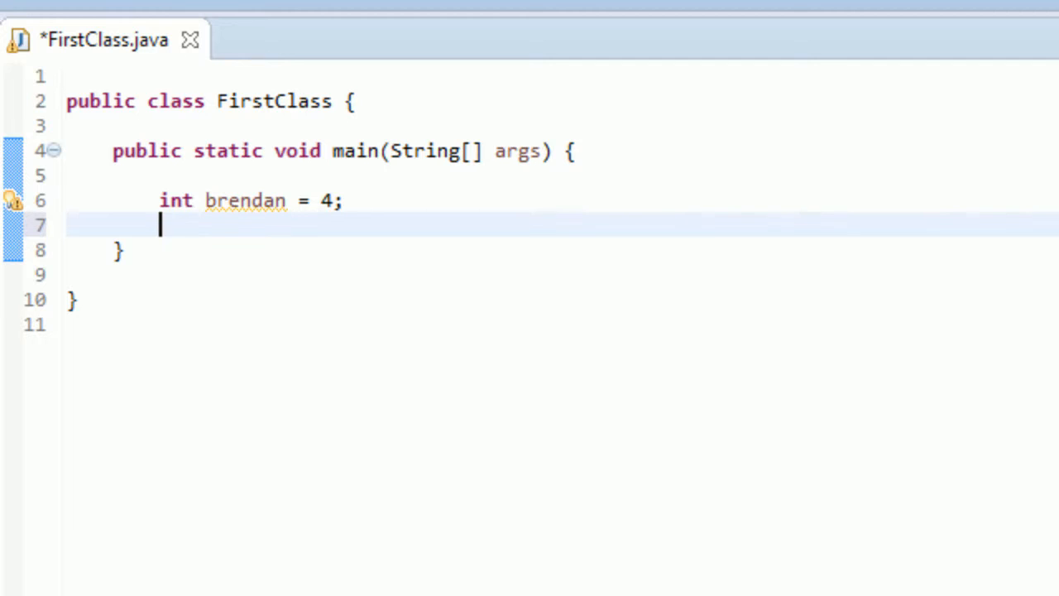
Step: Add the statement brendan++; and save the file
{"action": "type", "text": "br"}
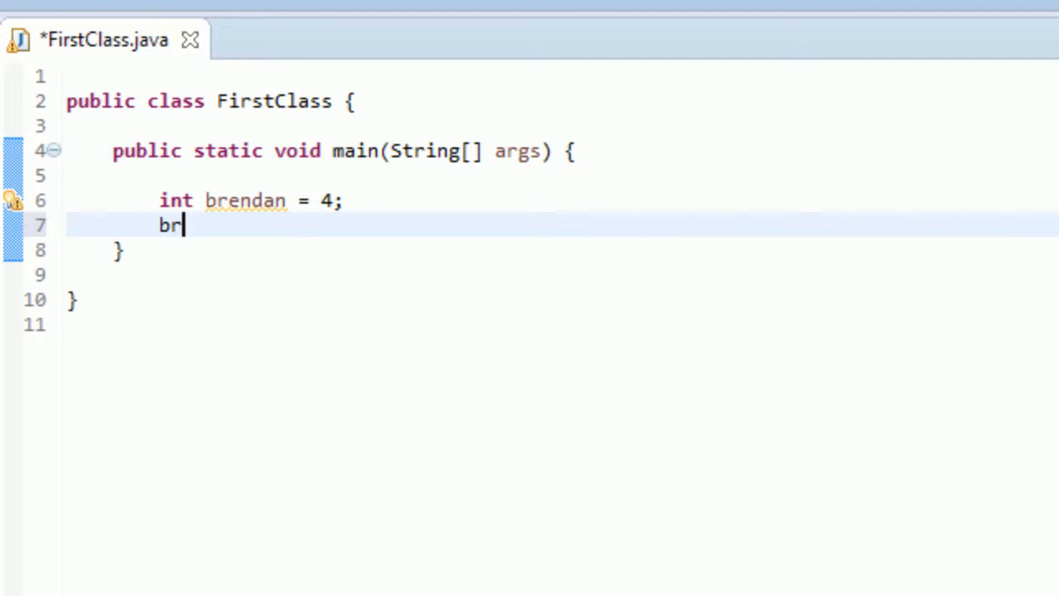
{"action": "type", "text": "endan"}
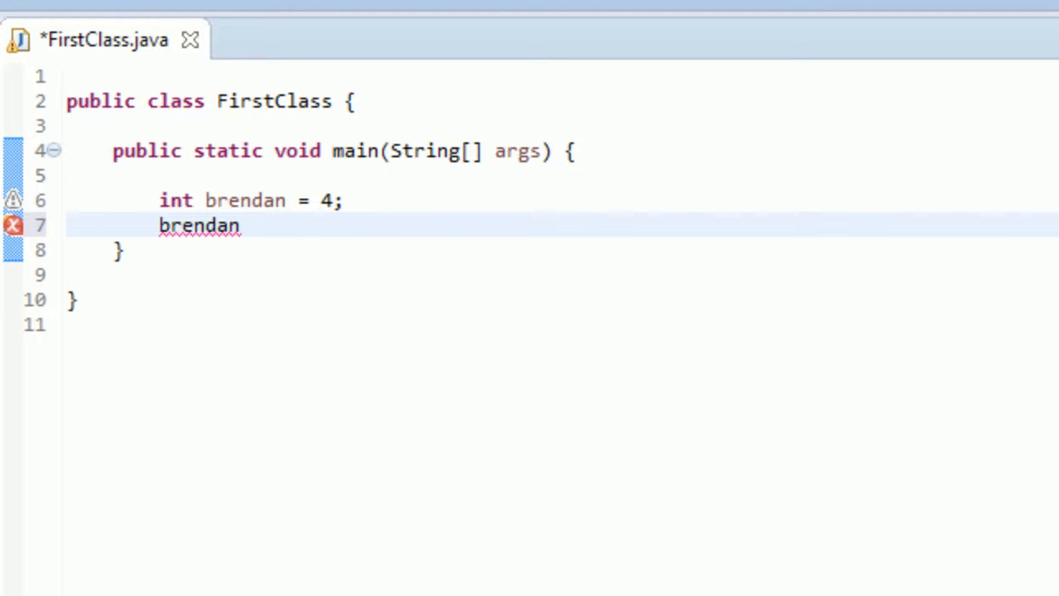
{"action": "type", "text": "++"}
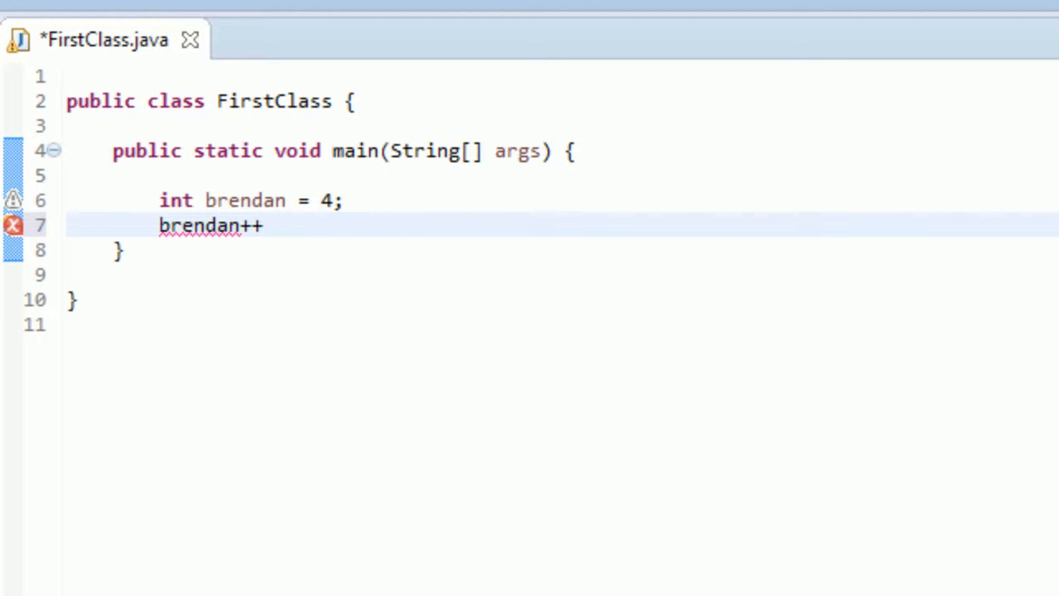
{"action": "type", "text": ";"}
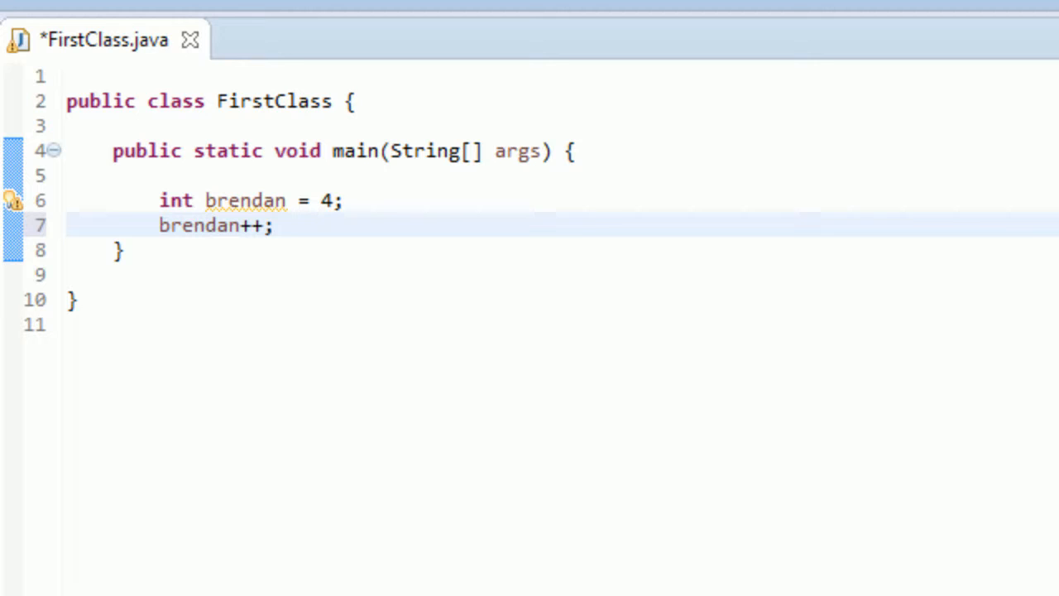
{"action": "key", "text": "ctrl+s"}
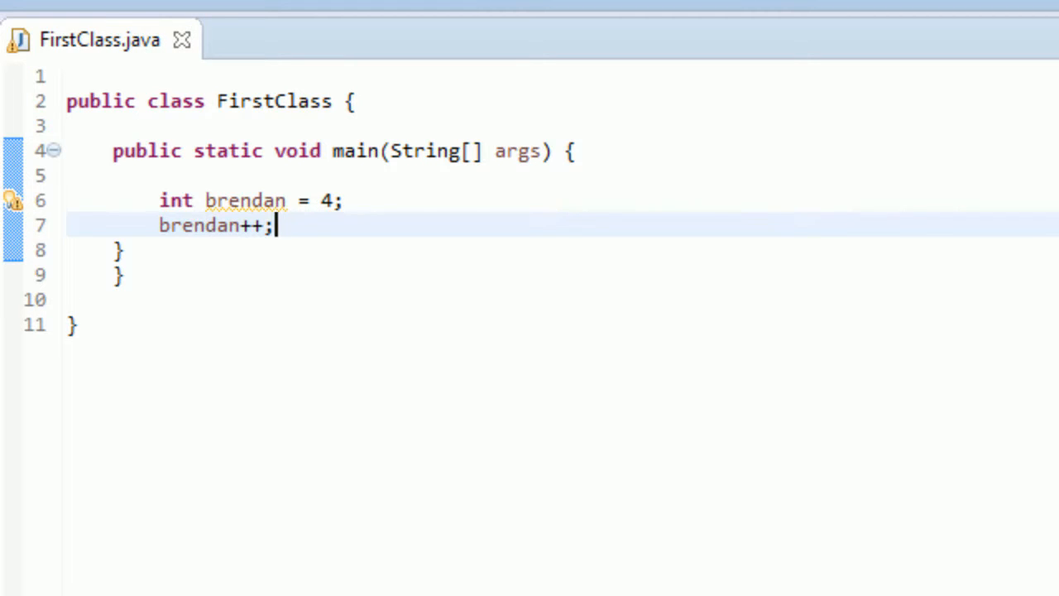
Step: Add System.out.println(brendan); on the next line, autocompleting brendan
{"action": "type", "text": "Sy"}
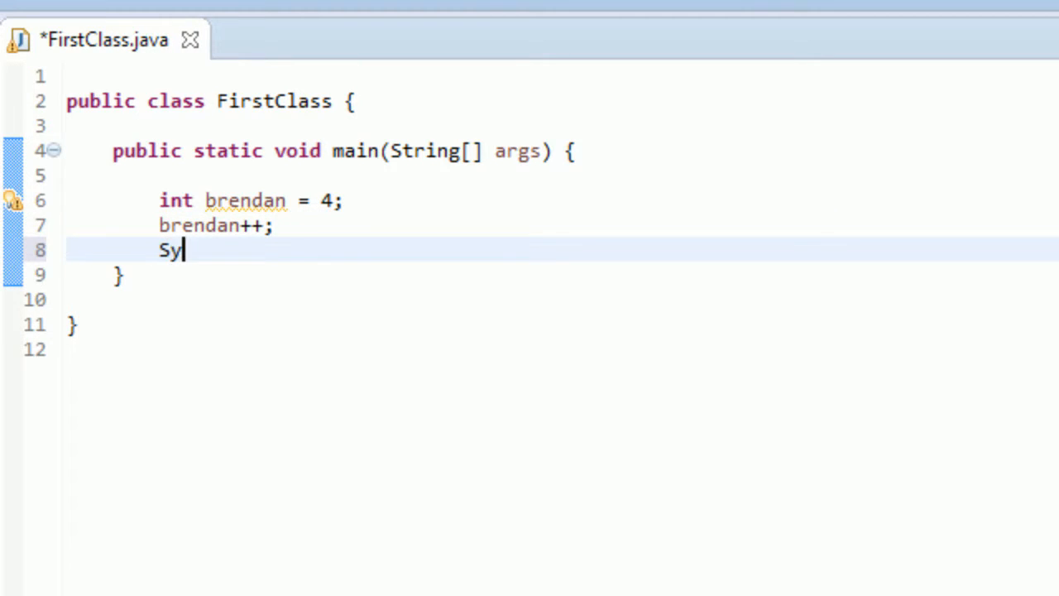
{"action": "type", "text": "stem.o"}
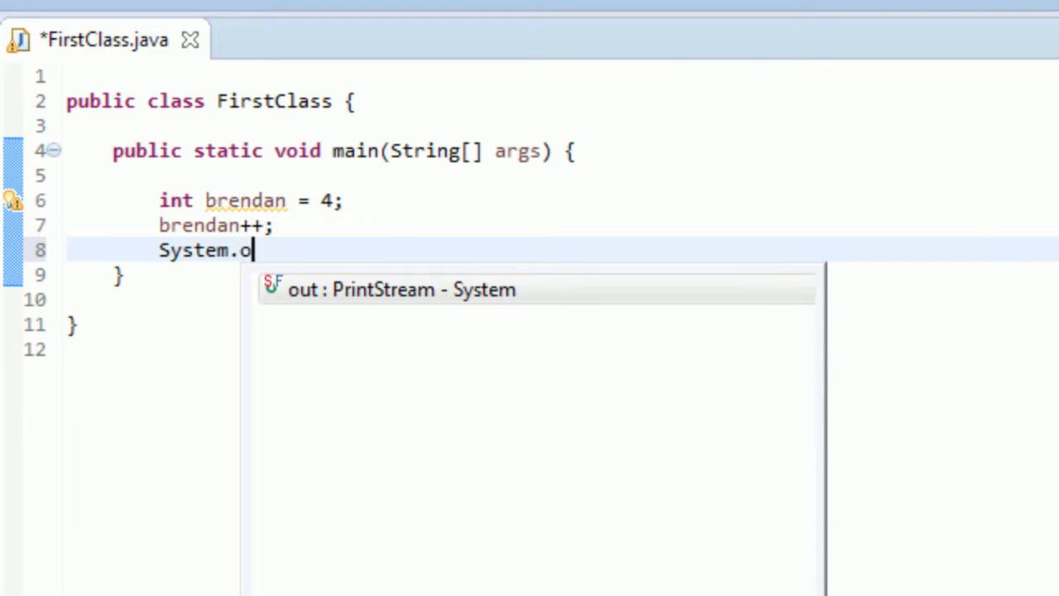
{"action": "type", "text": "ut.println();"}
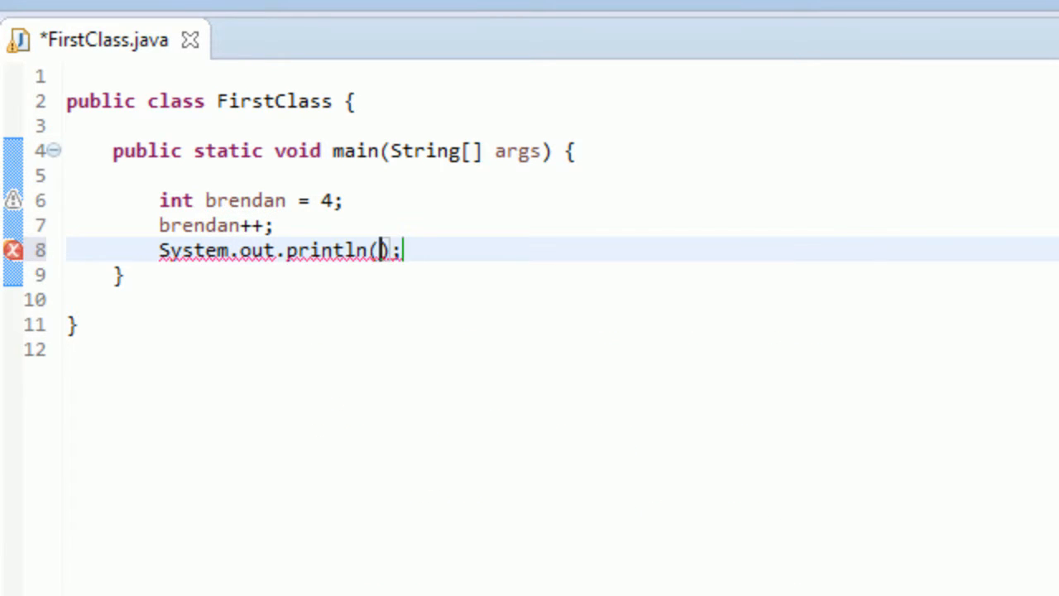
{"action": "type", "text": "brendan"}
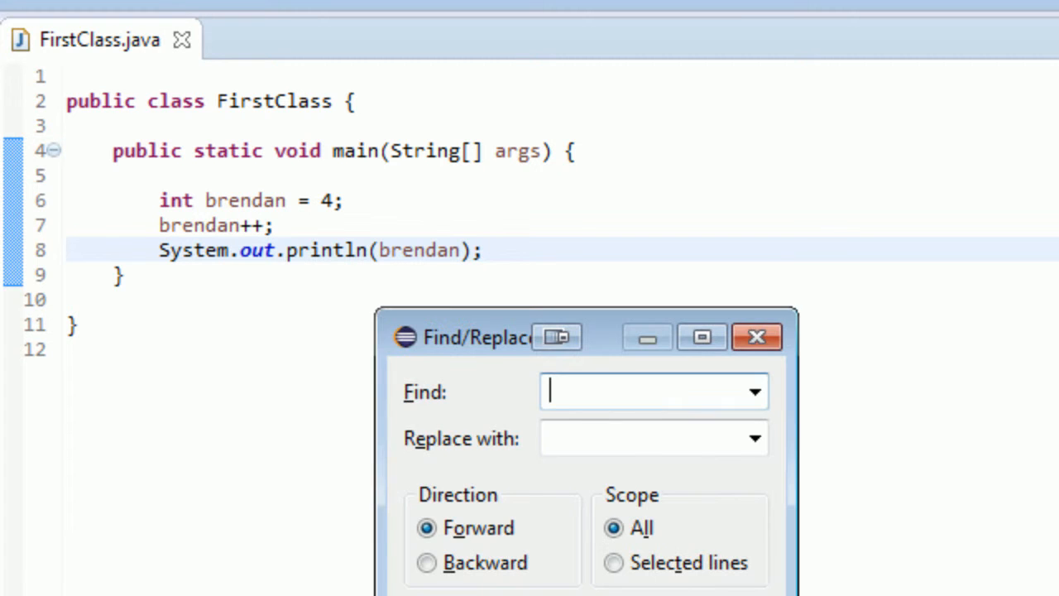
Step: Close the Find/Replace dialog and run FirstClass, getting 5 in the console
{"action": "left_click", "coordinate": [754, 336]}
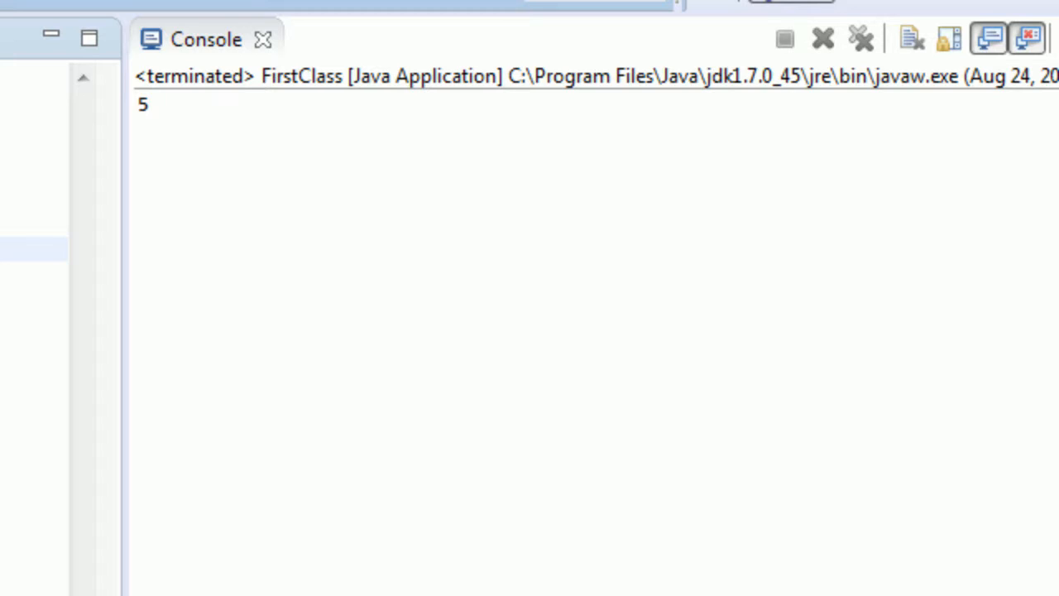
{"action": "mouse_move", "coordinate": [370, 6]}
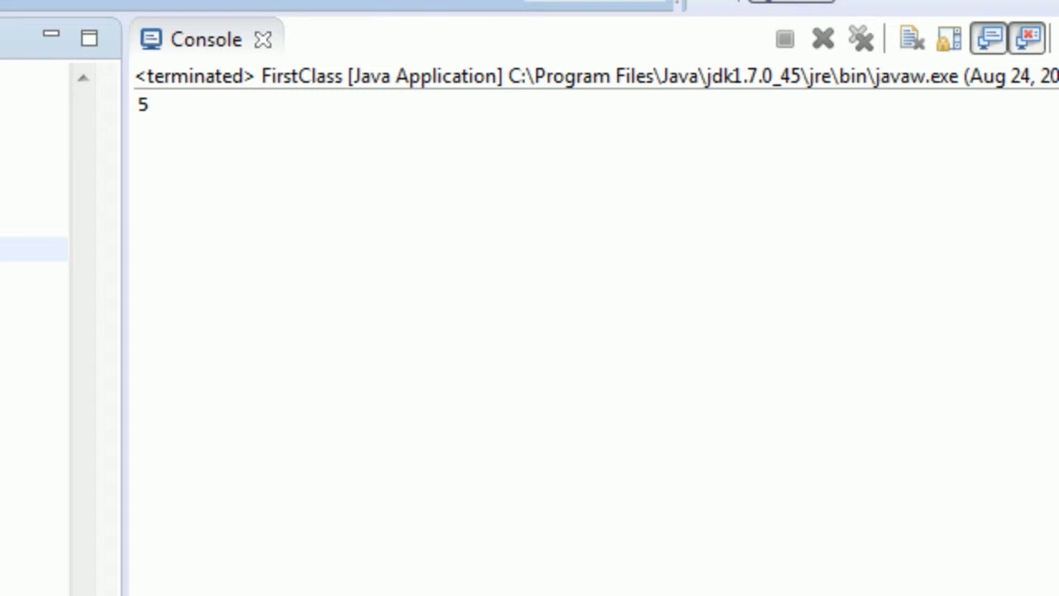
Step: Change brendan++ to brendan-- on line 7
{"action": "left_click", "coordinate": [99, 40]}
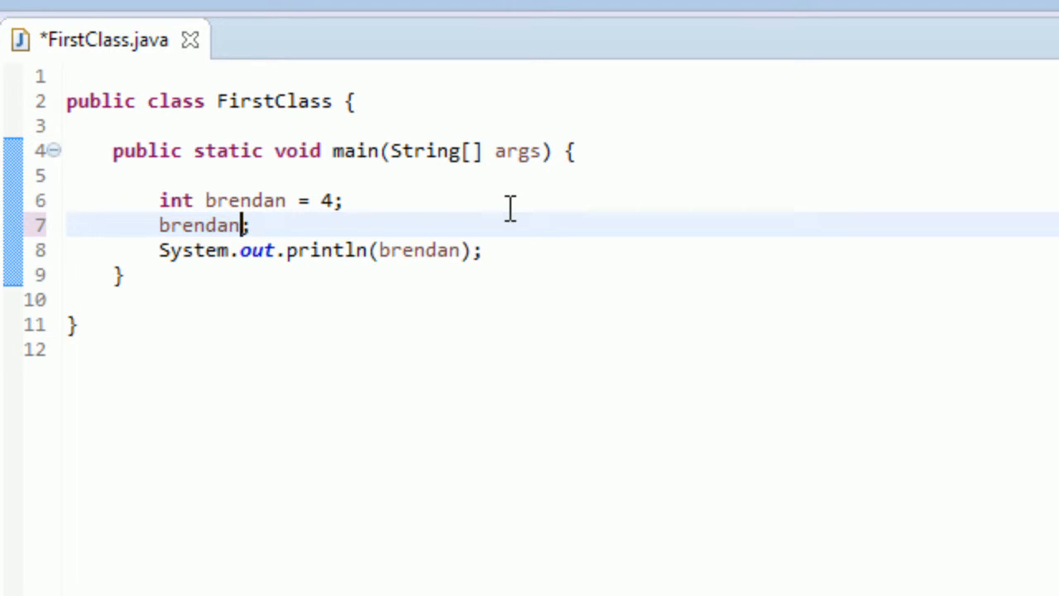
{"action": "type", "text": "--"}
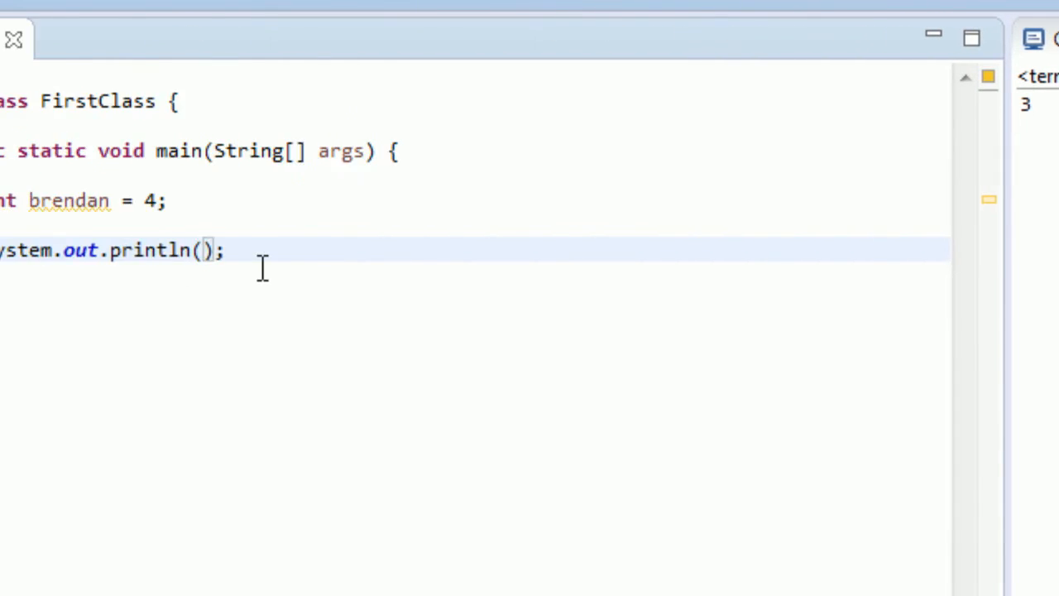
{"action": "type", "text": "b"}
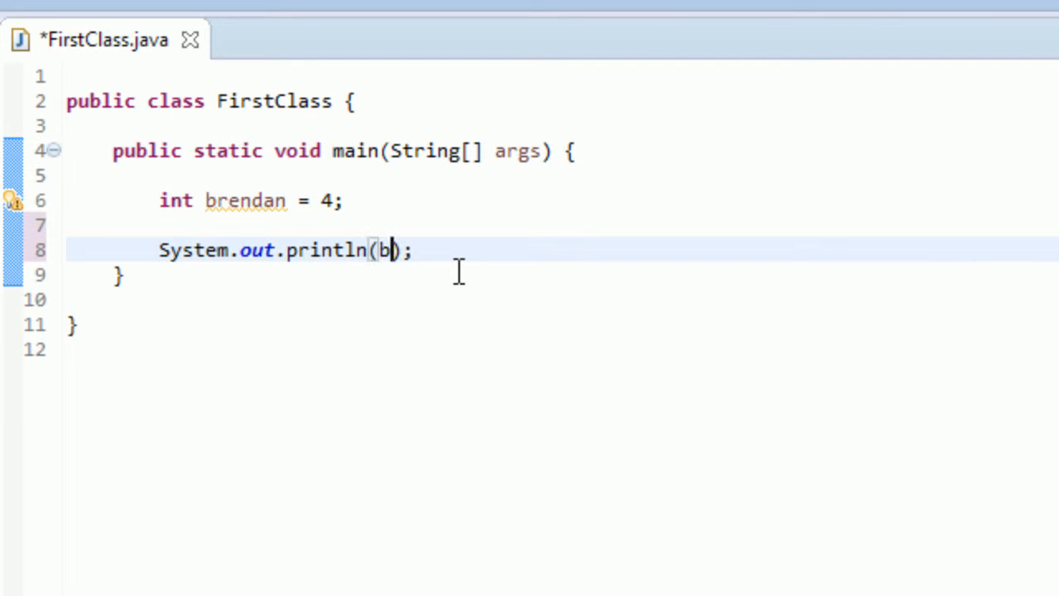
{"action": "type", "text": "rendan+"}
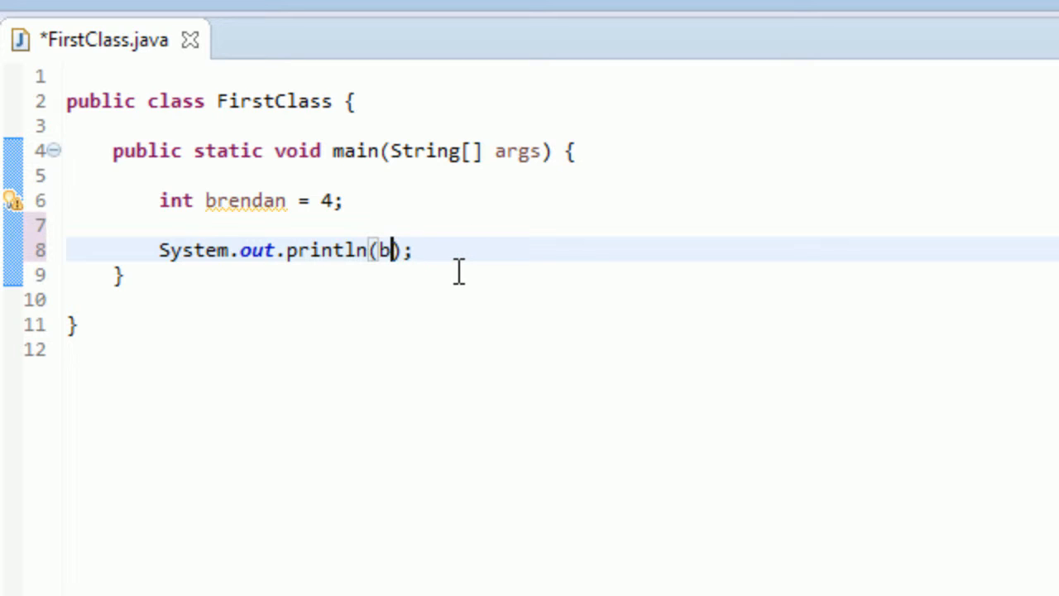
{"action": "type", "text": "+"}
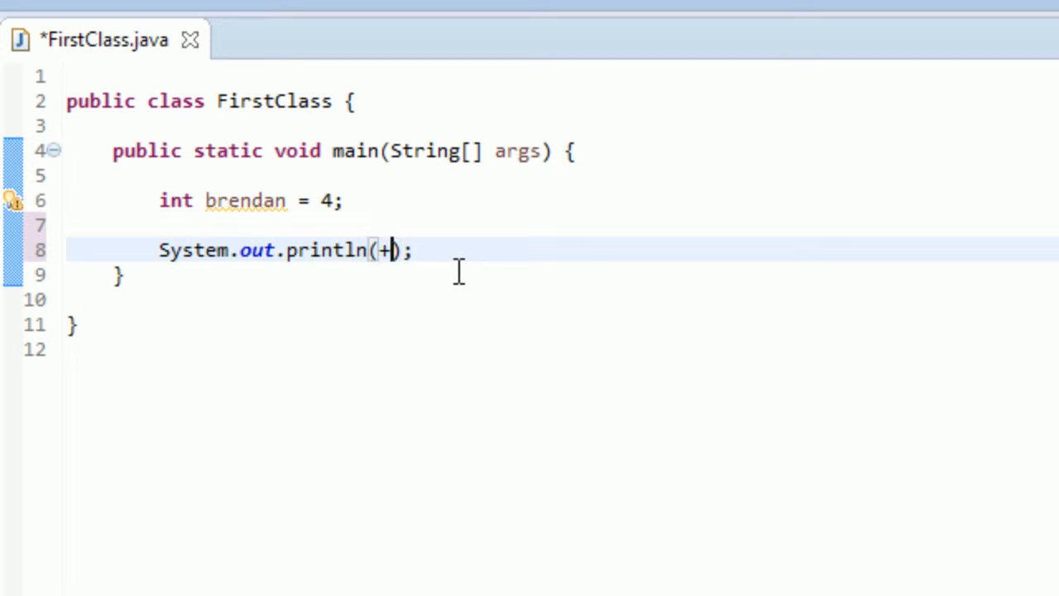
{"action": "type", "text": "+brendan"}
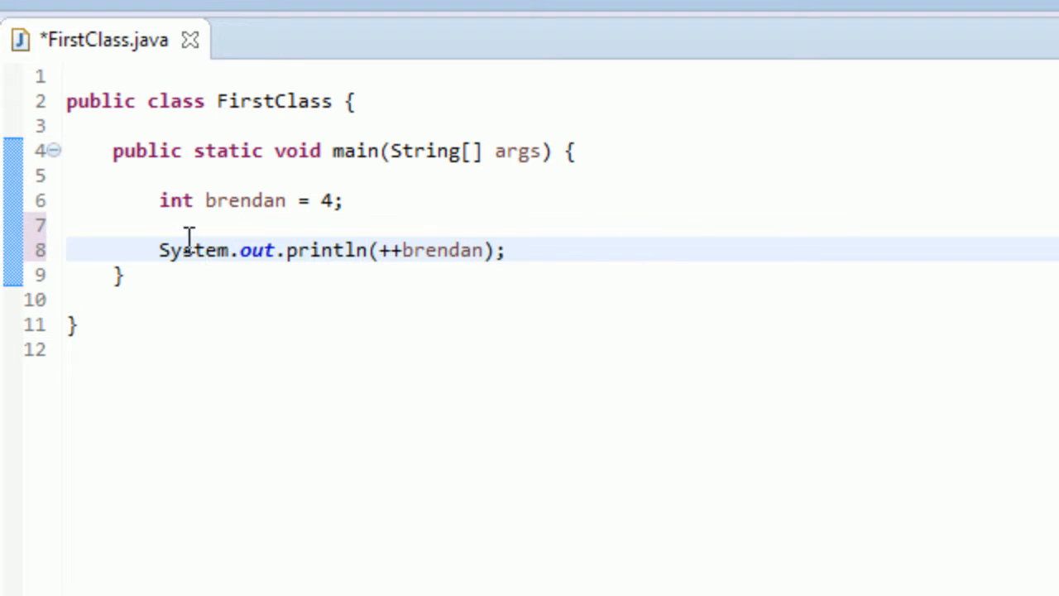
{"action": "mouse_move", "coordinate": [394, 378]}
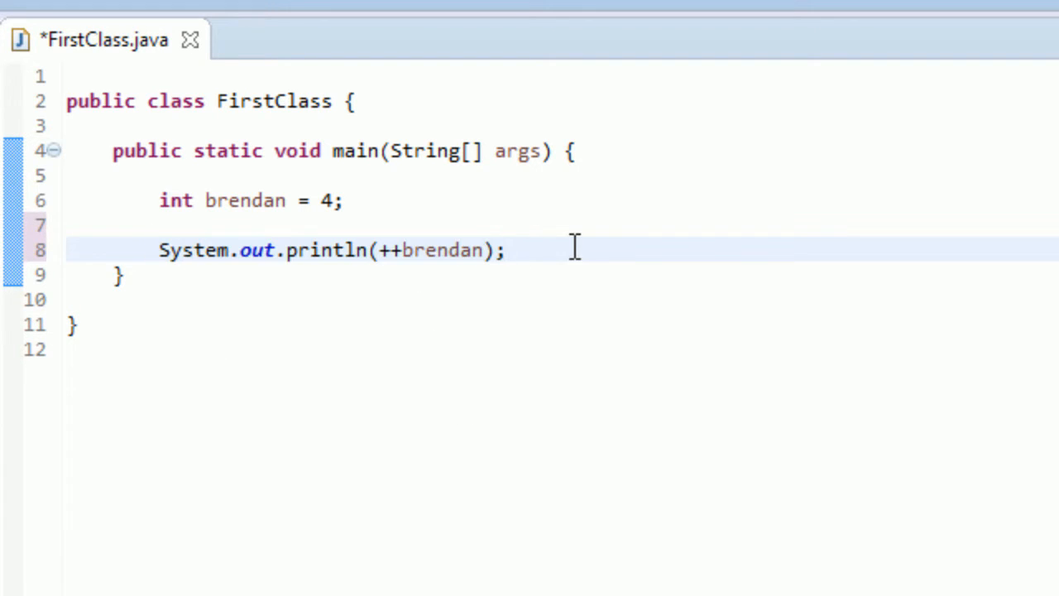
{"action": "left_click", "coordinate": [509, 250]}
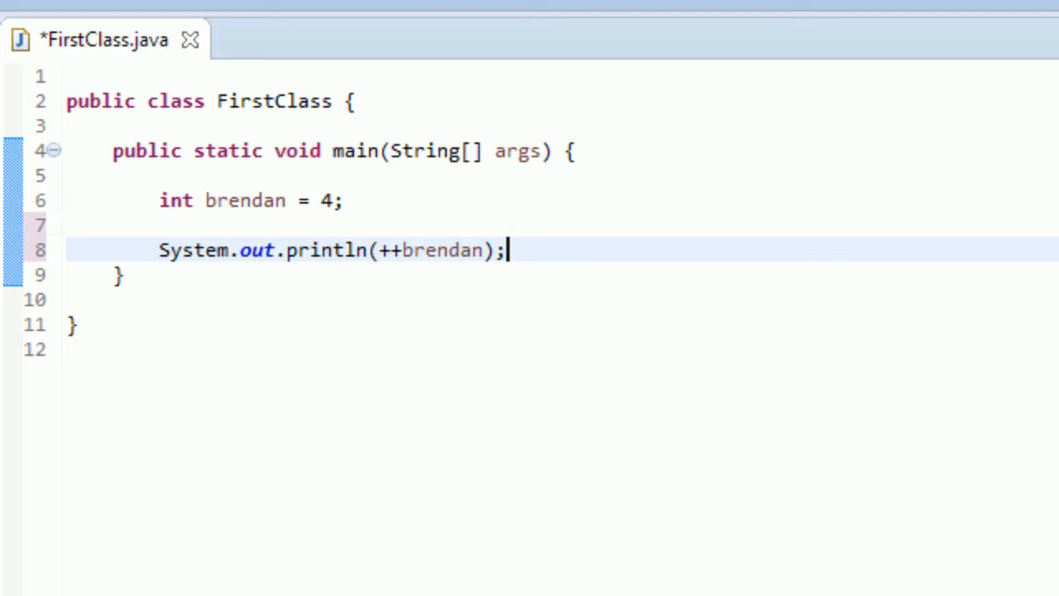
{"action": "mouse_move", "coordinate": [367, 303]}
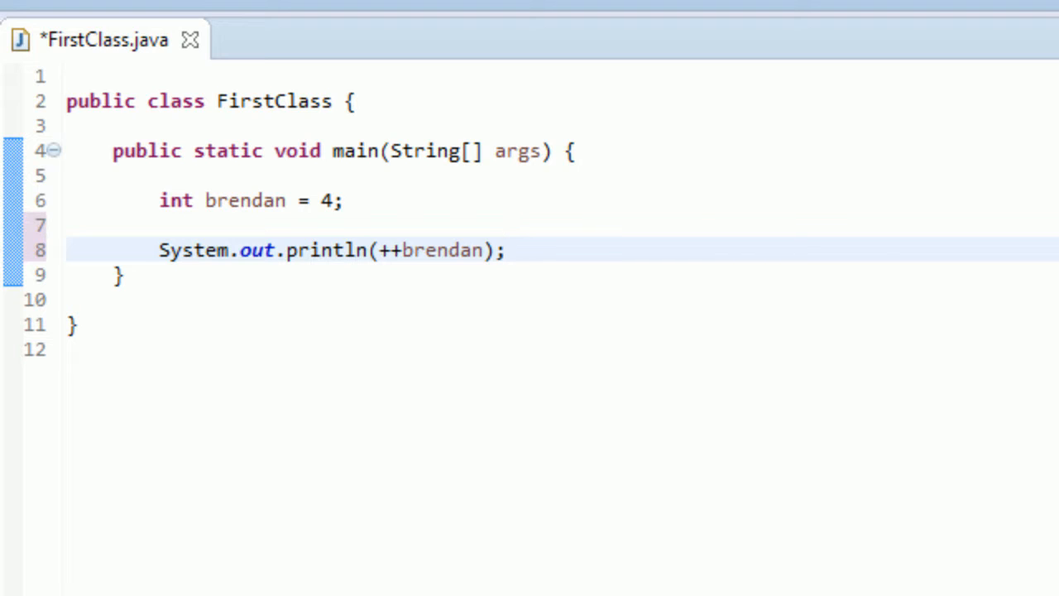
{"action": "left_click", "coordinate": [509, 250]}
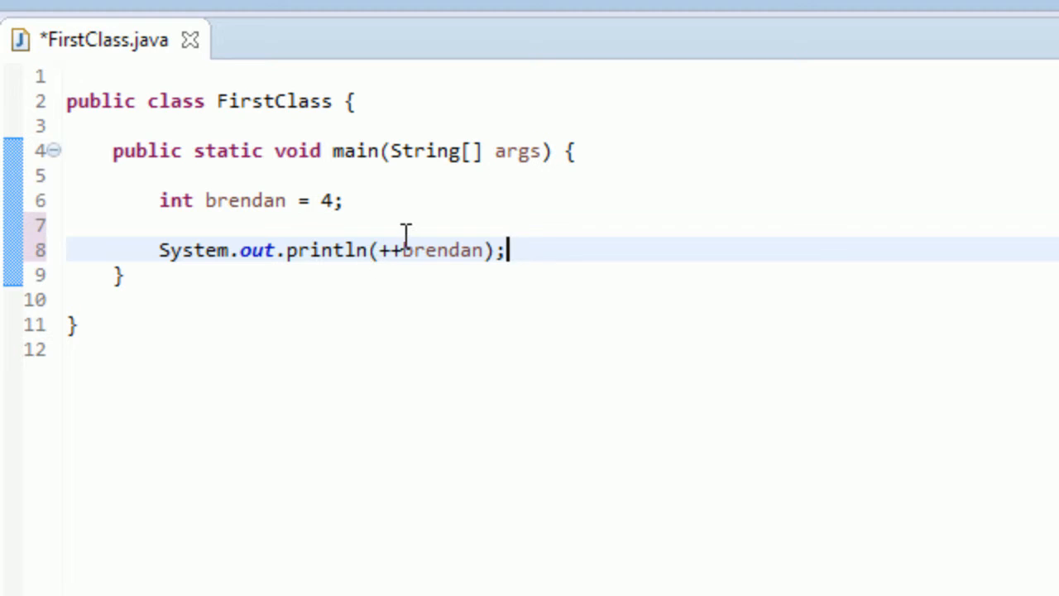
{"action": "mouse_move", "coordinate": [538, 261]}
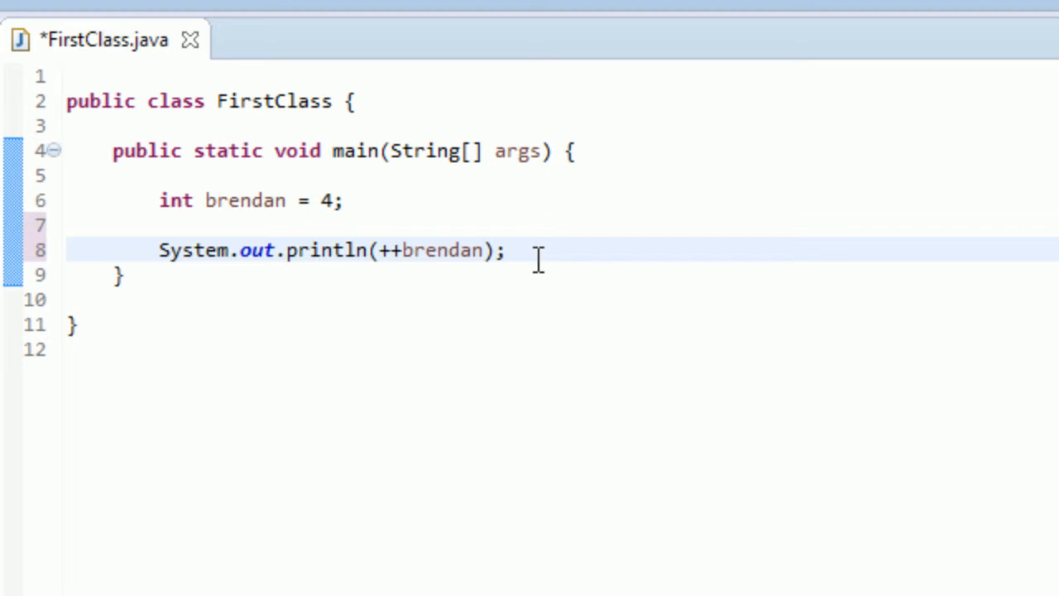
{"action": "key", "text": "BackSpace"}
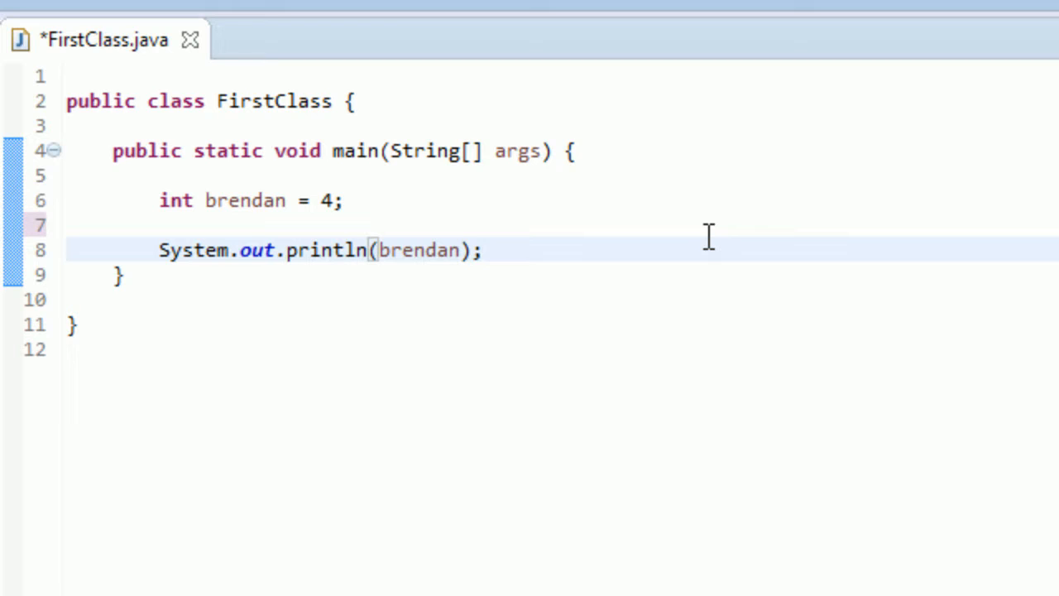
Step: Make line 8 print brendan++ and add System.out.println(++brendan); below it
{"action": "type", "text": "++"}
{"action": "type", "text": "Sy"}
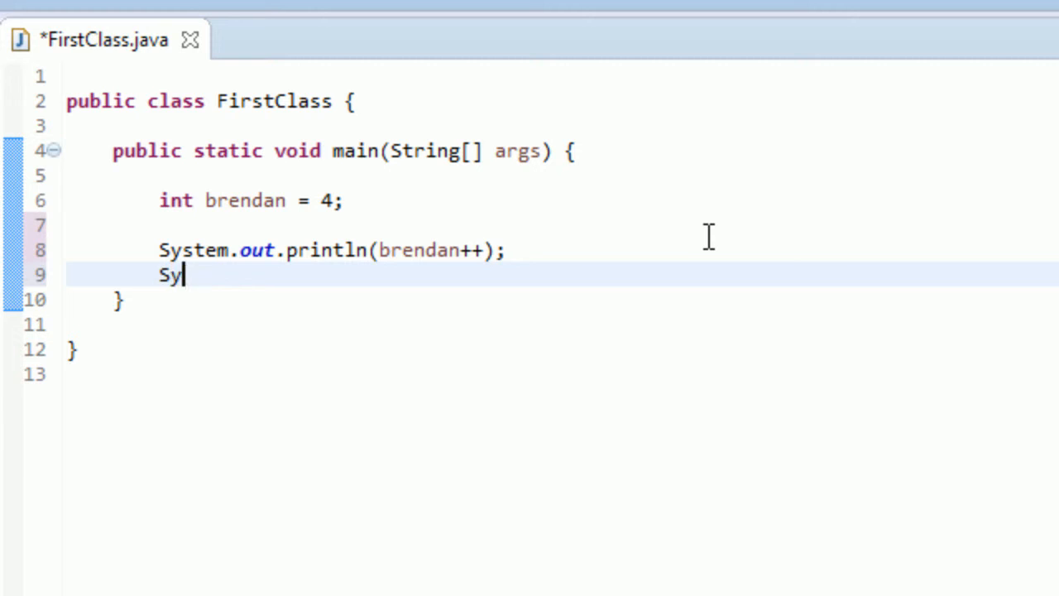
{"action": "type", "text": "stem."}
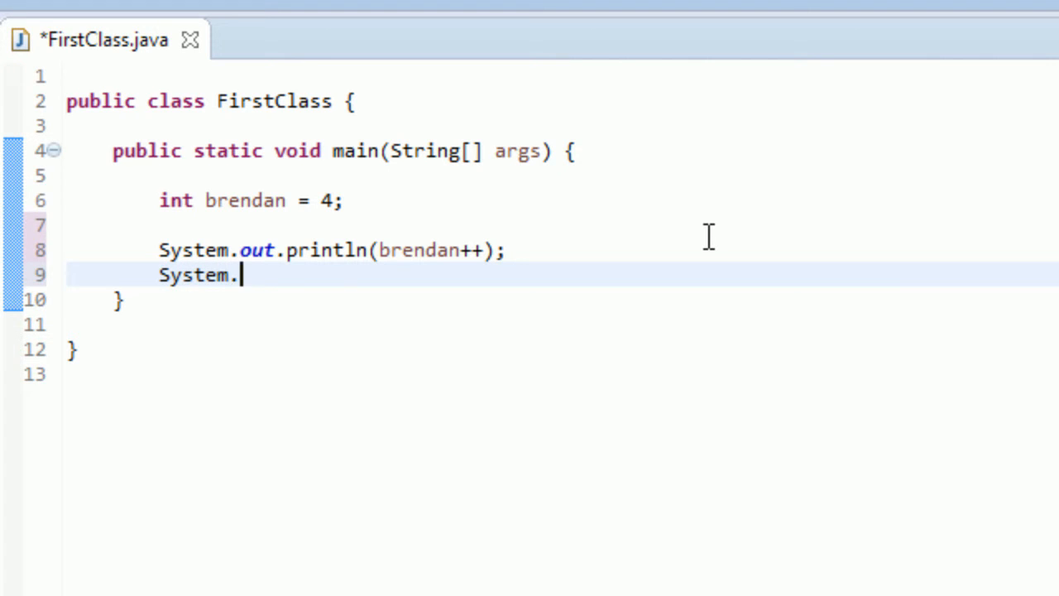
{"action": "type", "text": "out.print"}
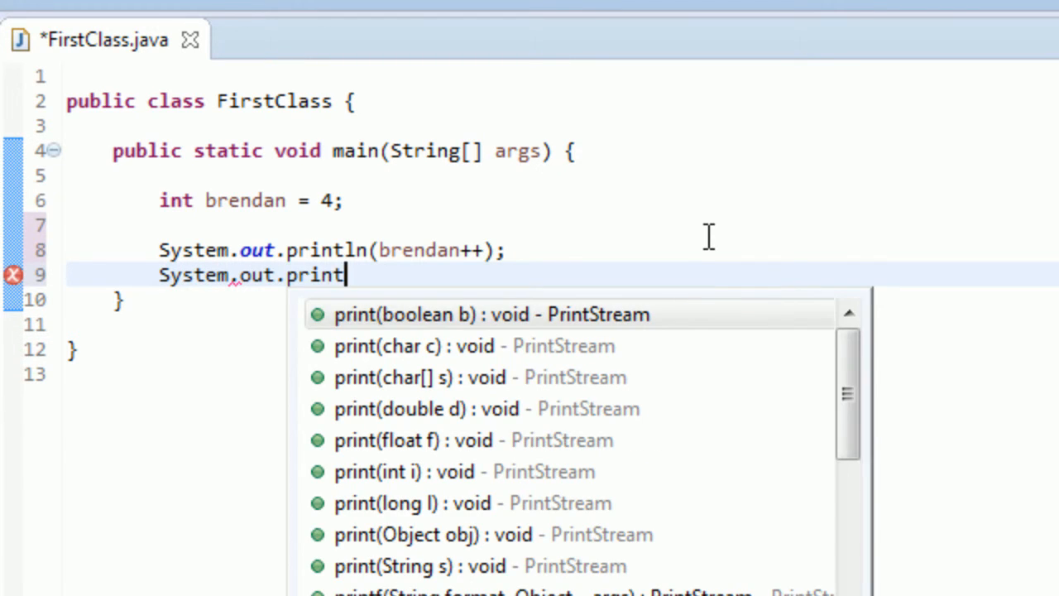
{"action": "type", "text": "ln(+"}
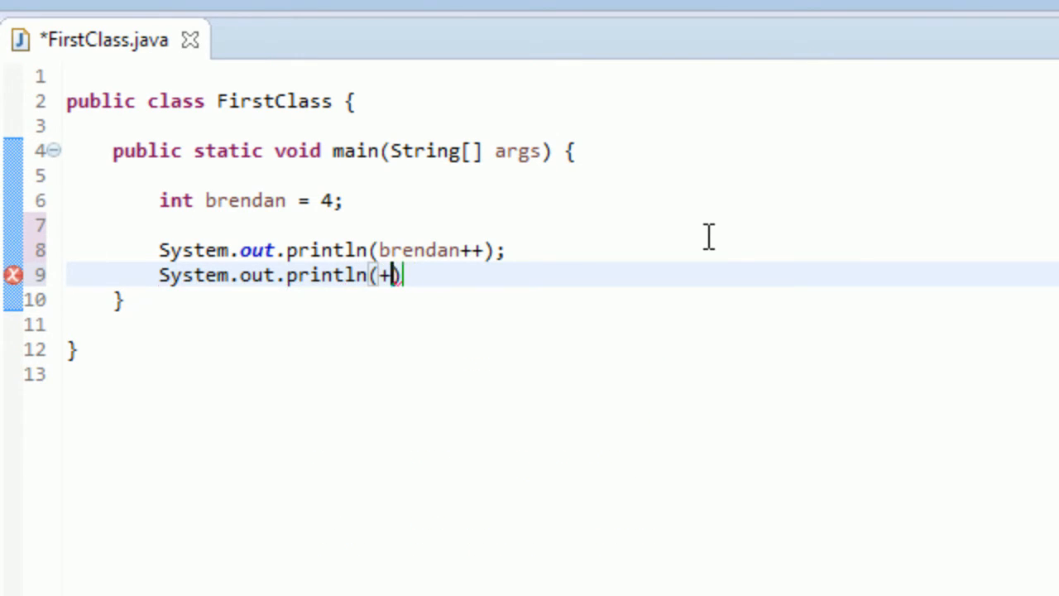
{"action": "type", "text": "+brendan)"}
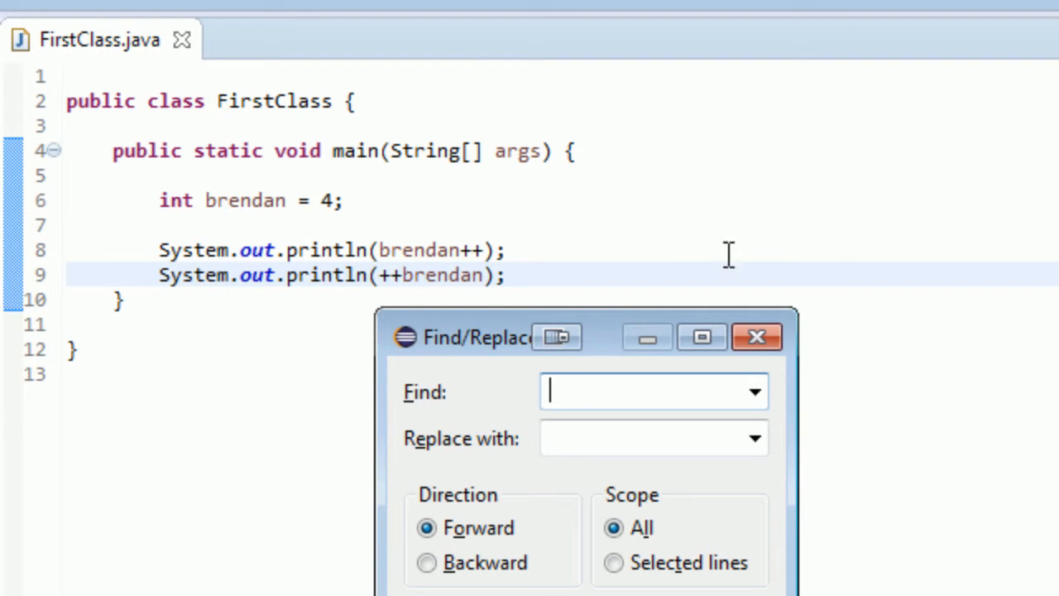
Step: Close Find/Replace, see console output 4 and 6, and return to FirstClass code
{"action": "left_click", "coordinate": [755, 336]}
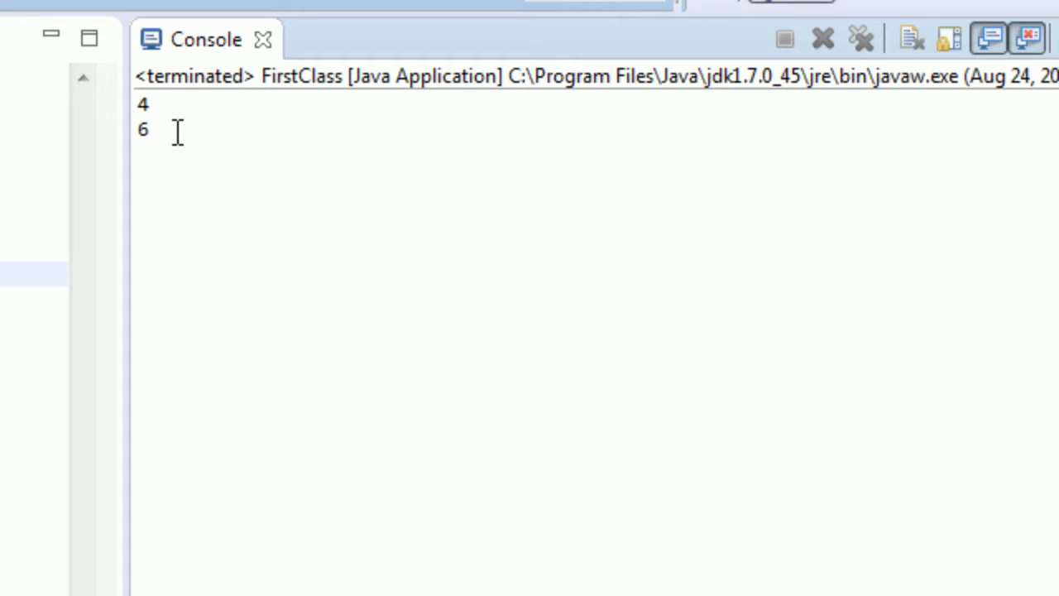
{"action": "left_click", "coordinate": [91, 39]}
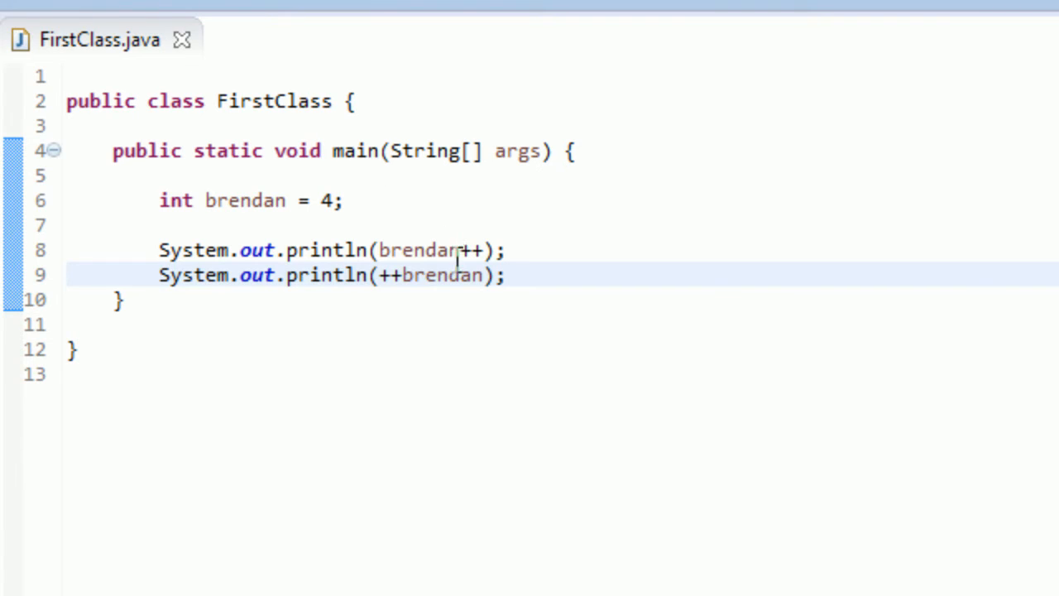
{"action": "mouse_move", "coordinate": [691, 257]}
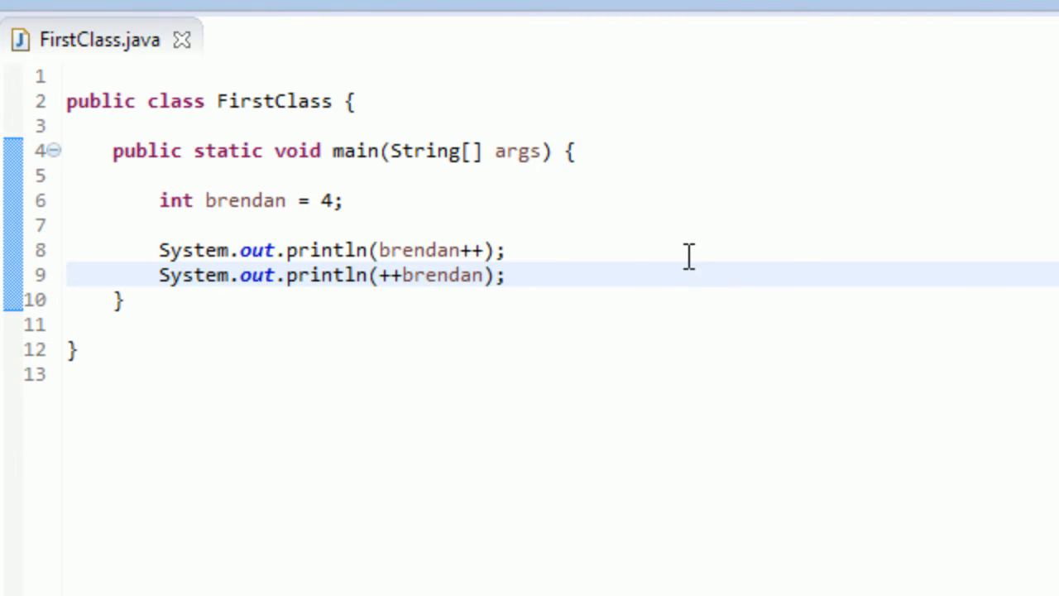
{"action": "mouse_move", "coordinate": [635, 484]}
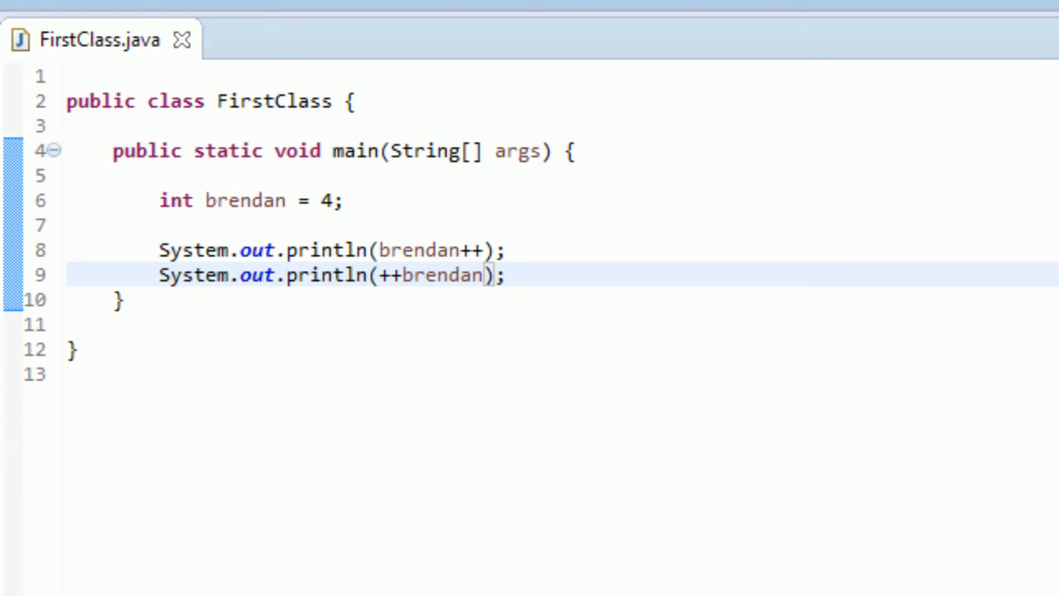
{"action": "left_click", "coordinate": [379, 275]}
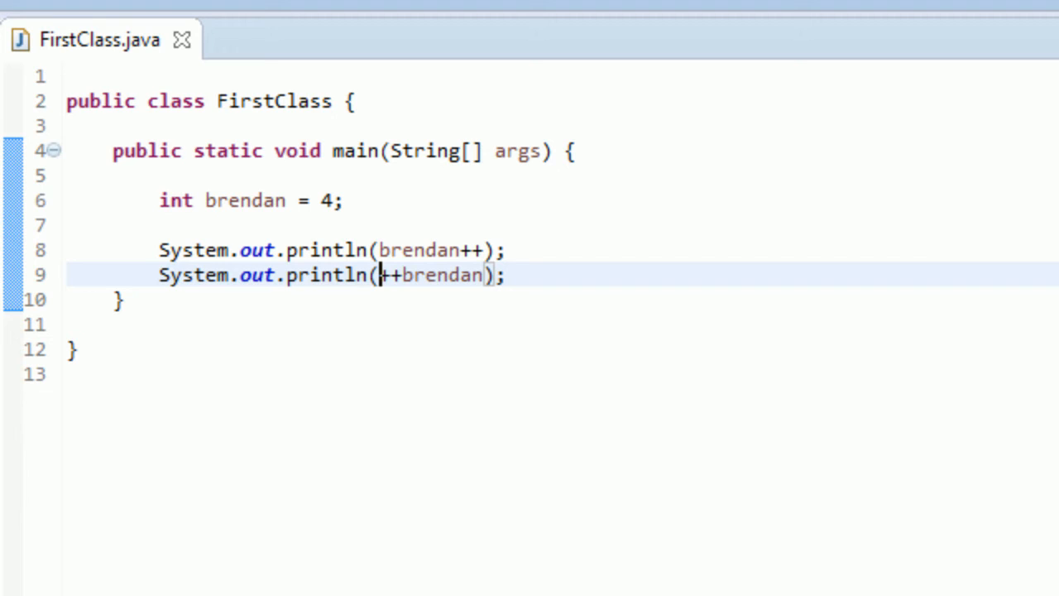
{"action": "mouse_move", "coordinate": [454, 89]}
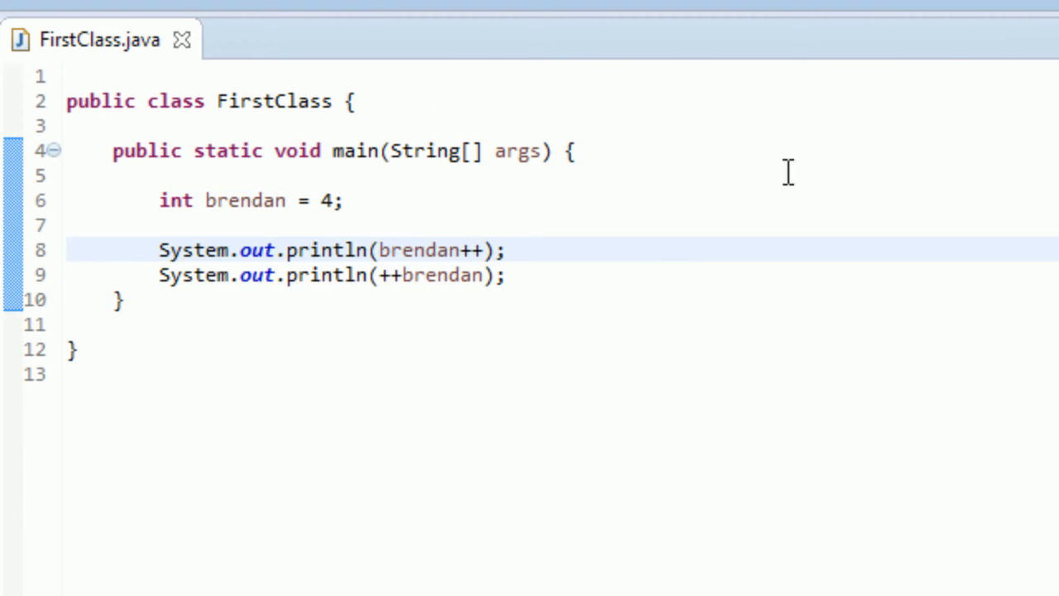
{"action": "mouse_move", "coordinate": [917, 409]}
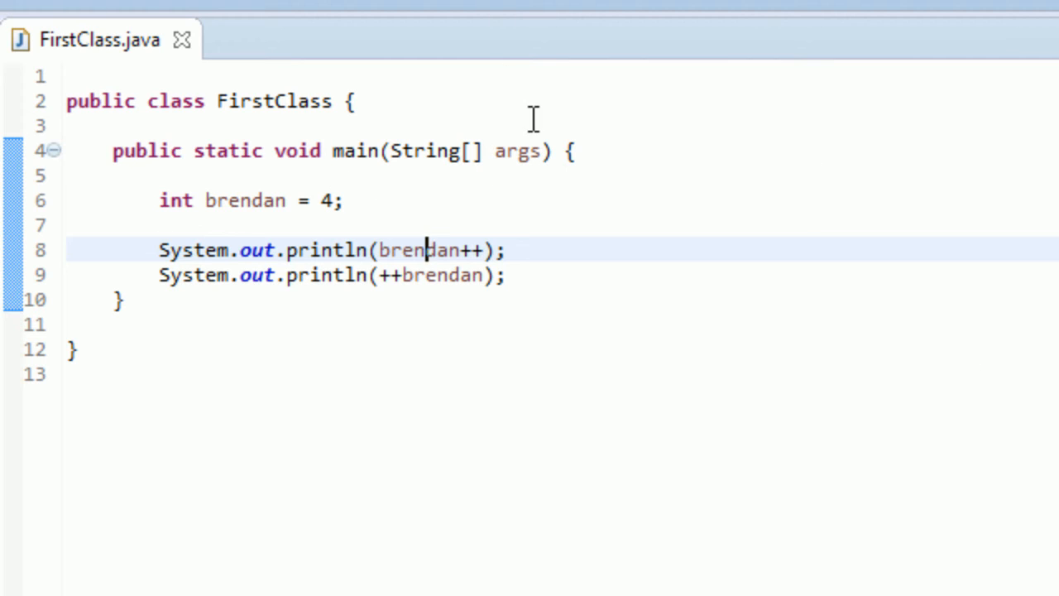
{"action": "mouse_move", "coordinate": [274, 263]}
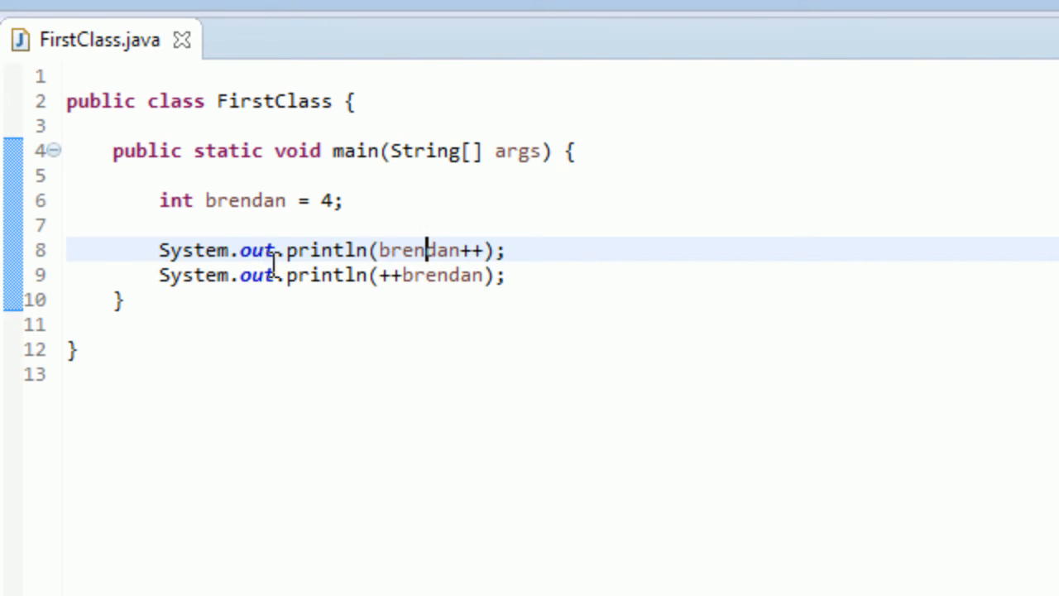
{"action": "left_click", "coordinate": [447, 275]}
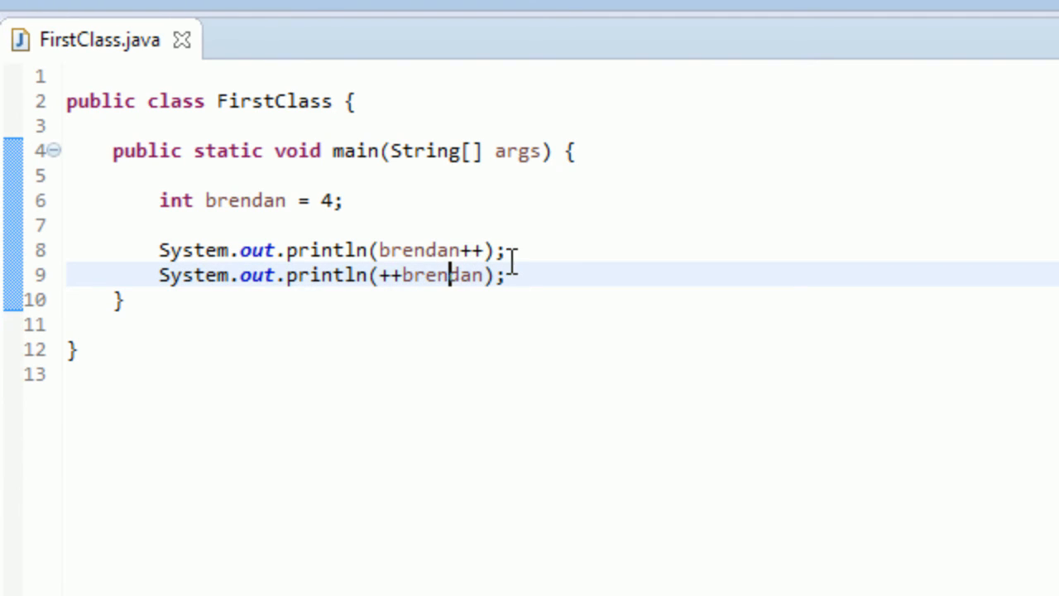
{"action": "mouse_move", "coordinate": [522, 321]}
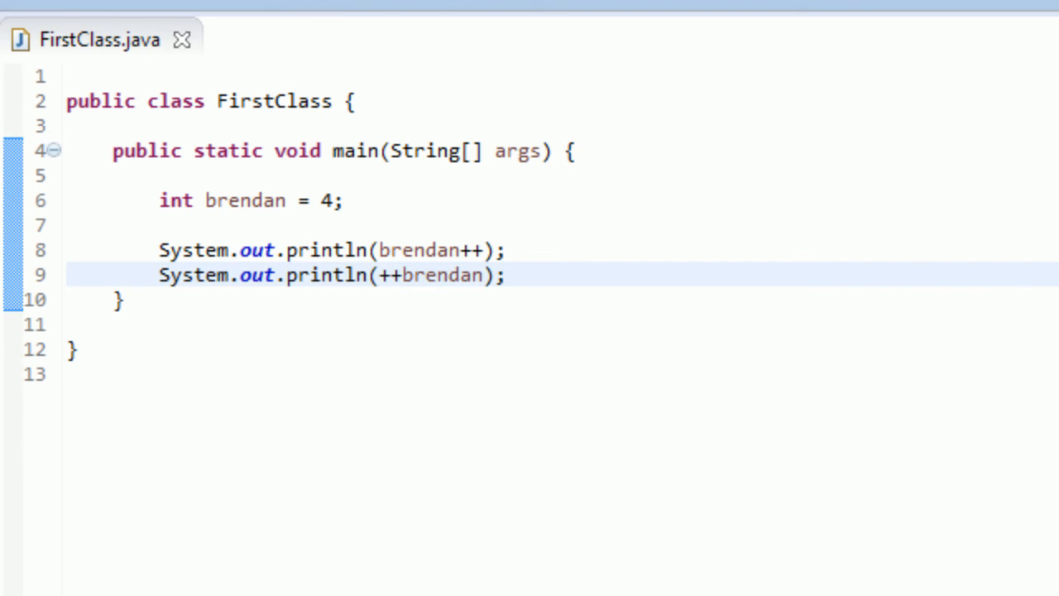
{"action": "mouse_move", "coordinate": [487, 301]}
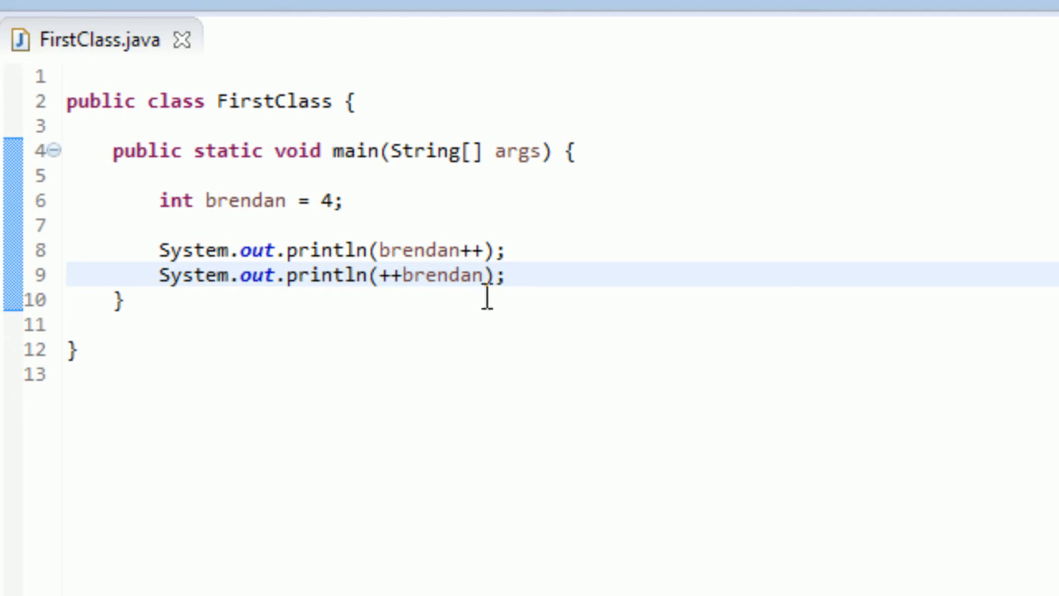
{"action": "mouse_move", "coordinate": [490, 234]}
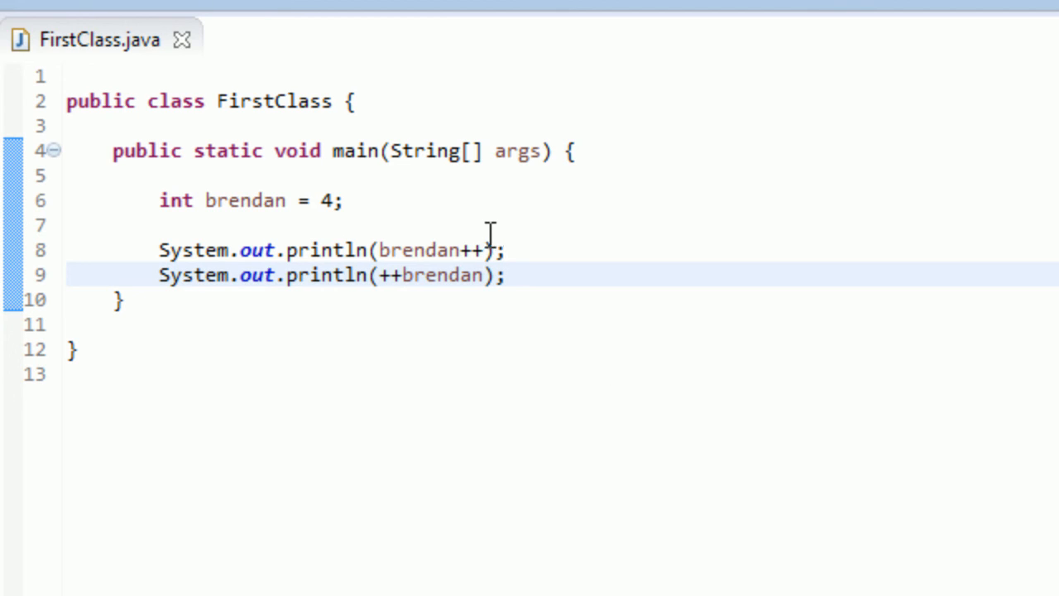
{"action": "mouse_move", "coordinate": [475, 223]}
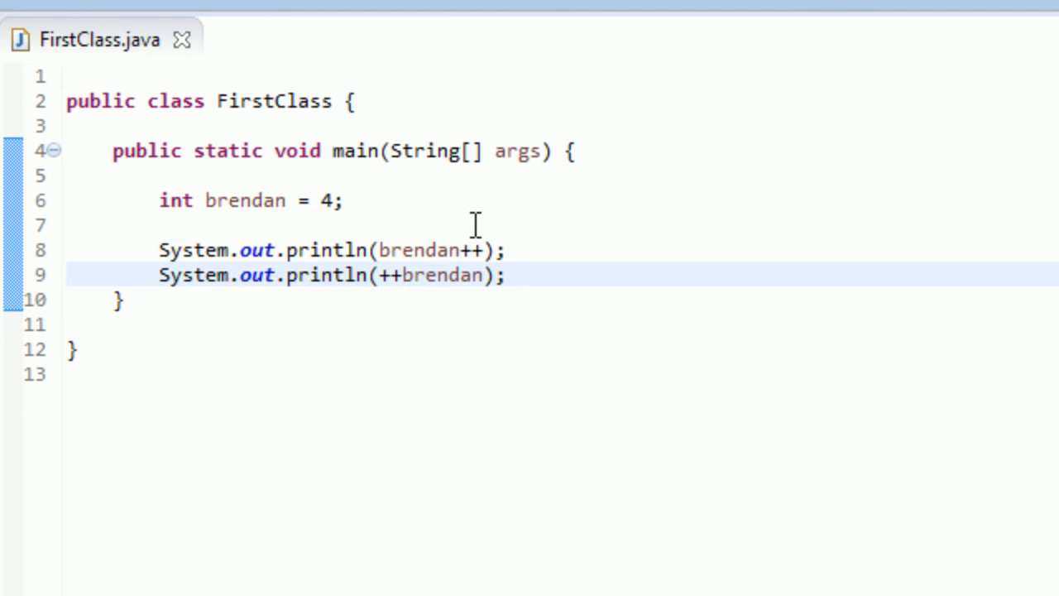